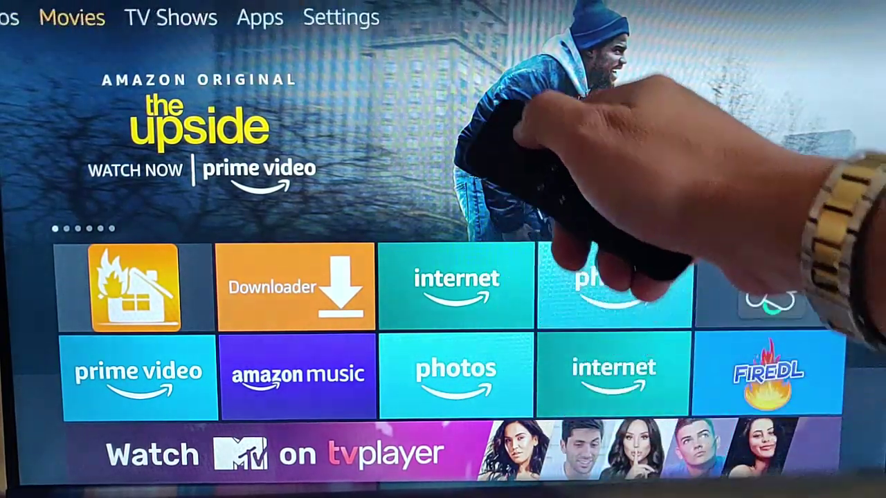
Step: Switch Allow Audio Autoplay OFF in Featured Content so both autoplay options are disabled
left_click(338, 17)
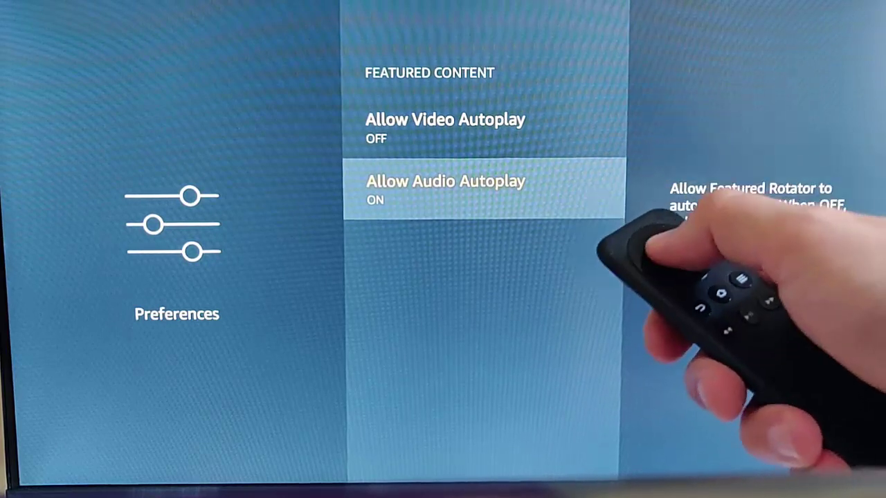
key("enter")
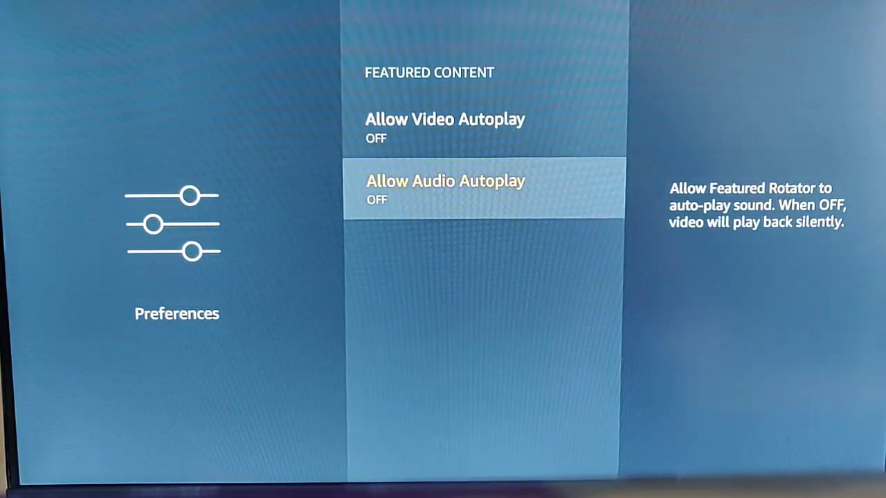